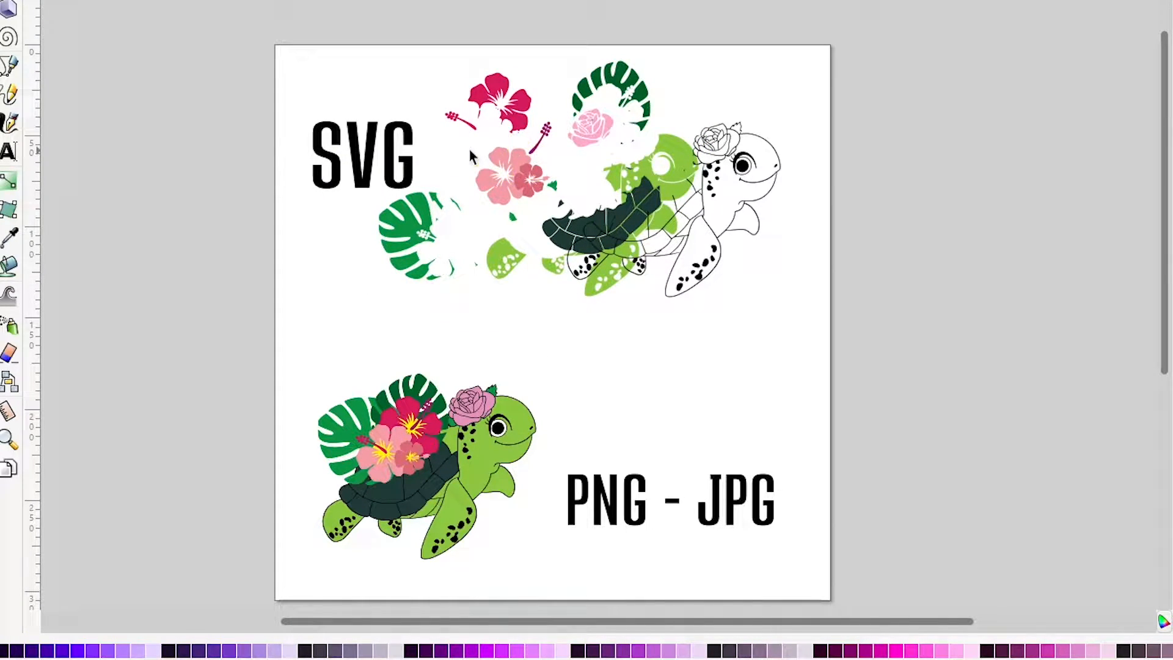
Start a new blank document in place of the SVG versus PNG comparison.
{"action": "left_click", "coordinate": [486, 160]}
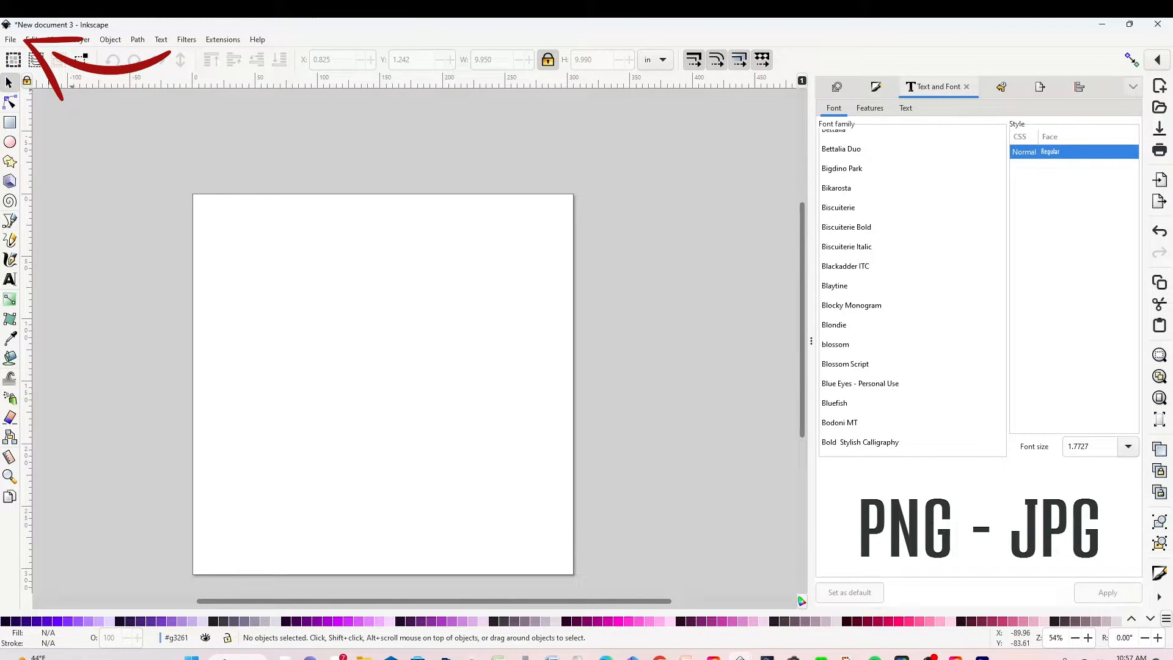
Import the colour Hawaiian Turtle PNG and embed it on the page.
{"action": "left_click", "coordinate": [10, 39]}
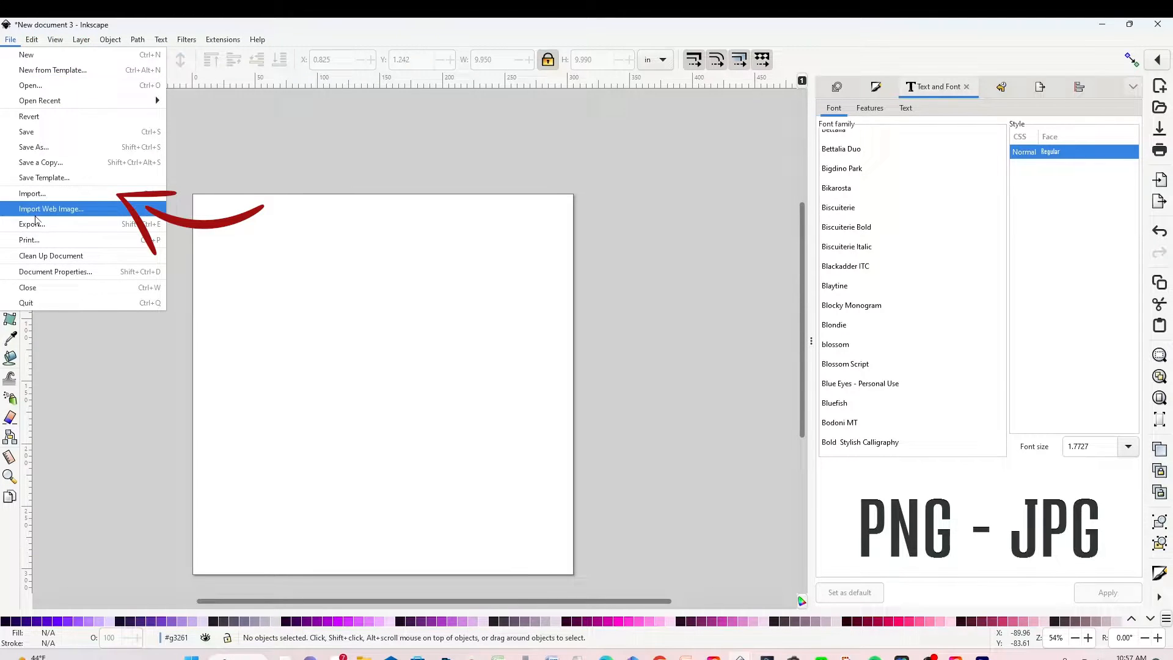
{"action": "left_click", "coordinate": [33, 193]}
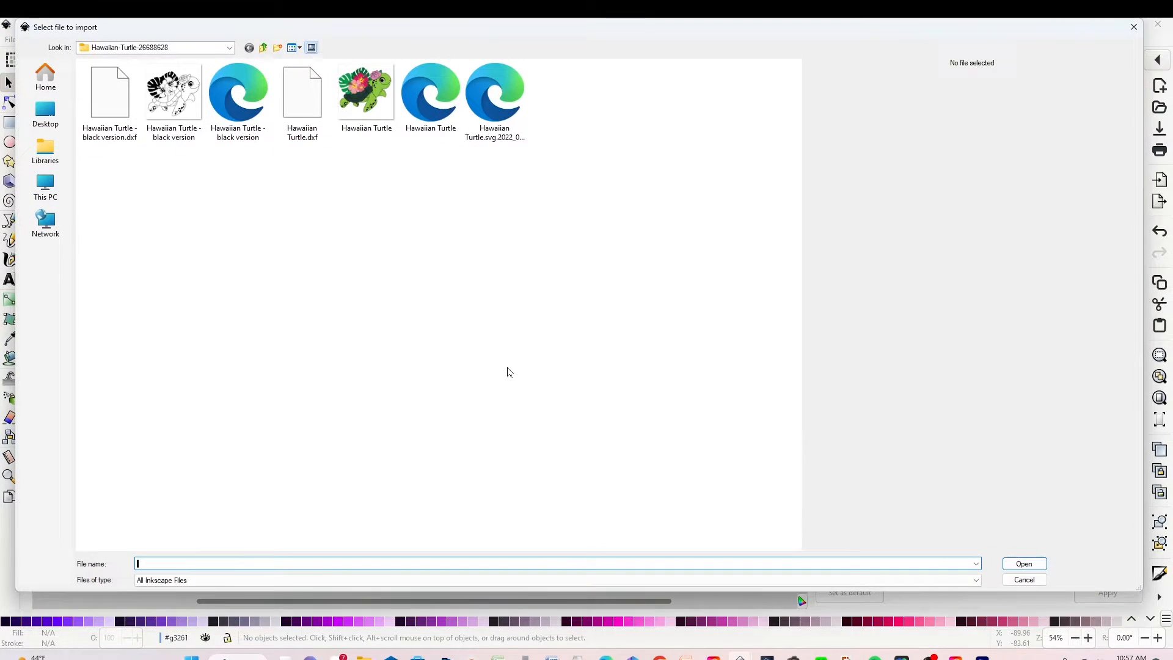
{"action": "left_click", "coordinate": [366, 93]}
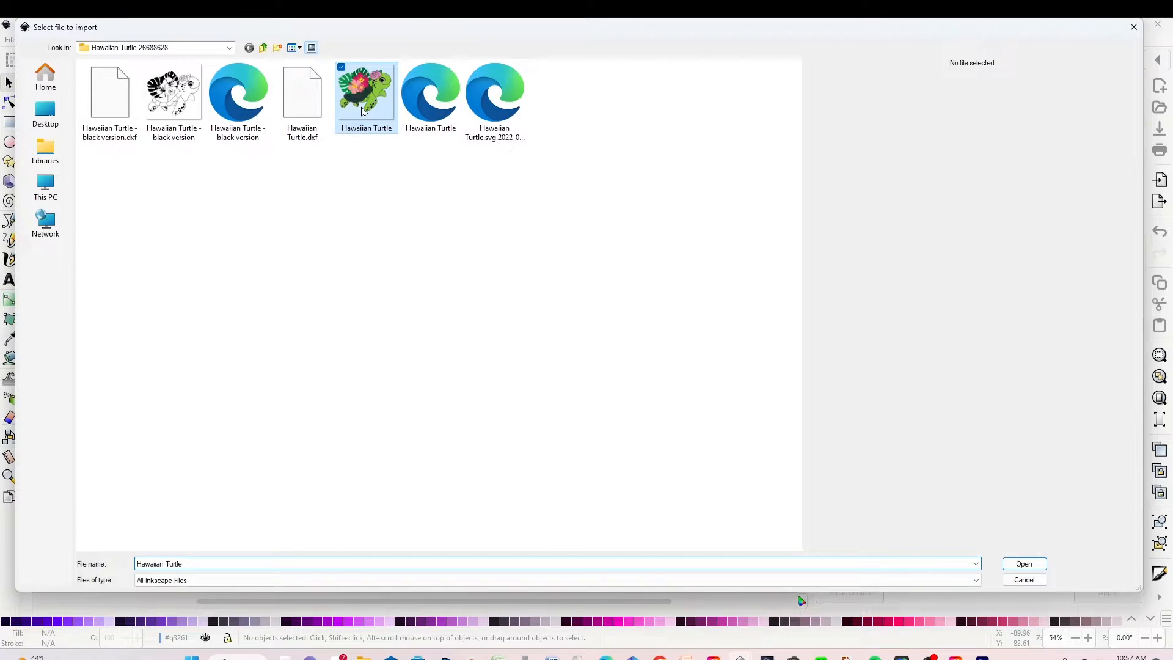
{"action": "left_click", "coordinate": [366, 92]}
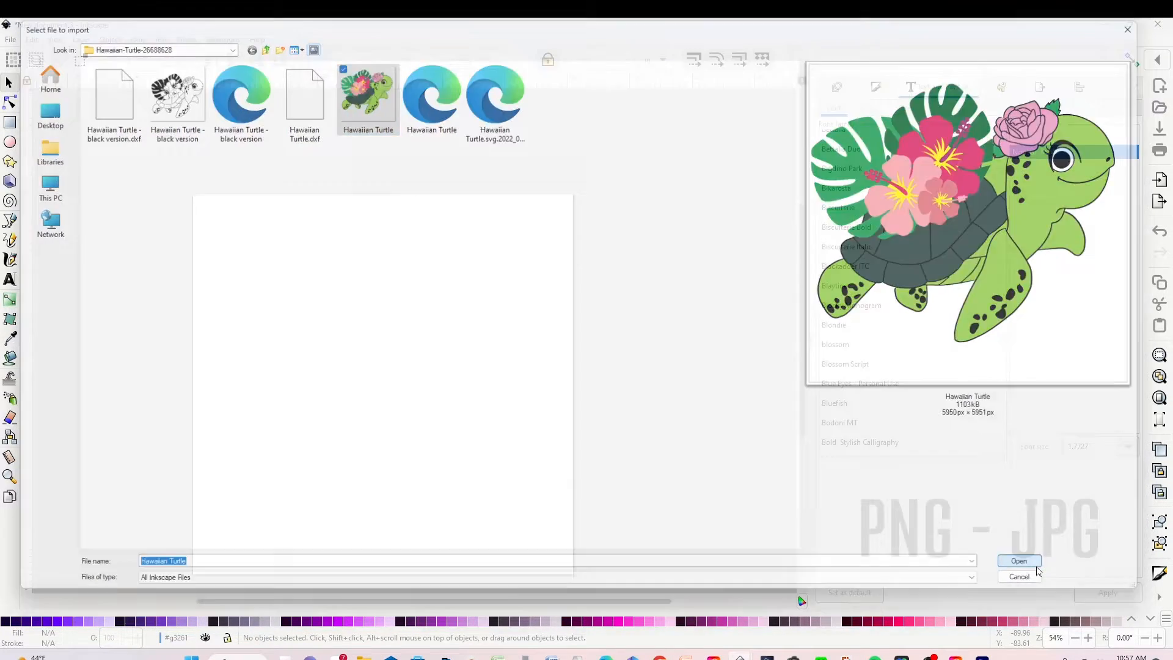
{"action": "left_click", "coordinate": [1019, 560]}
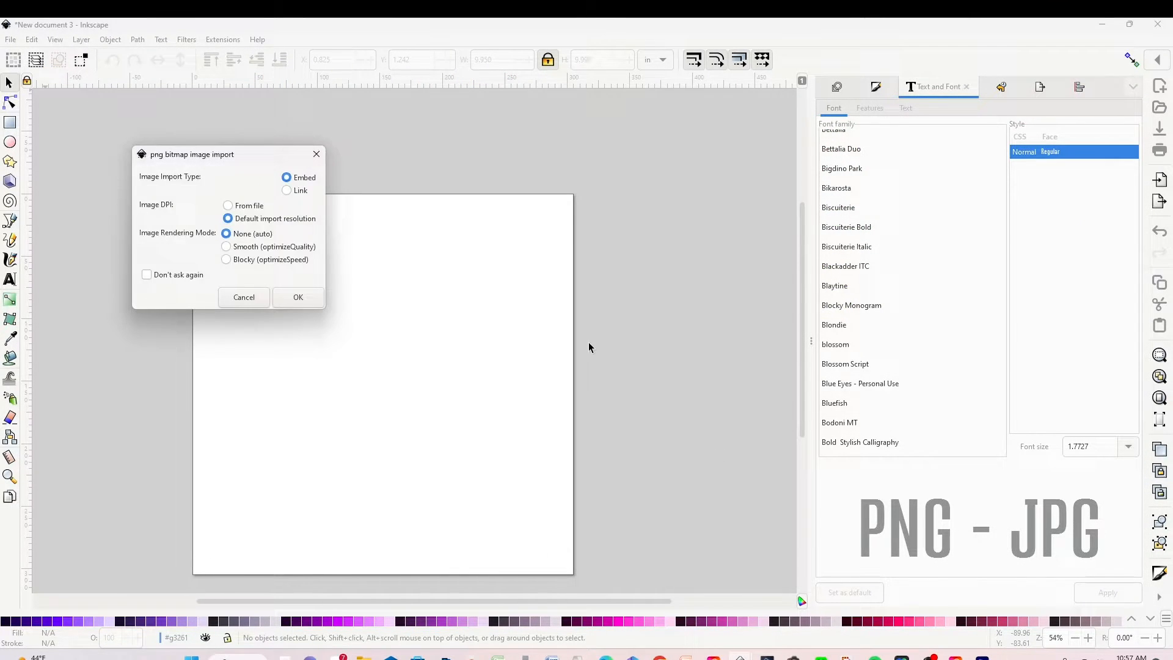
{"action": "left_click", "coordinate": [297, 297]}
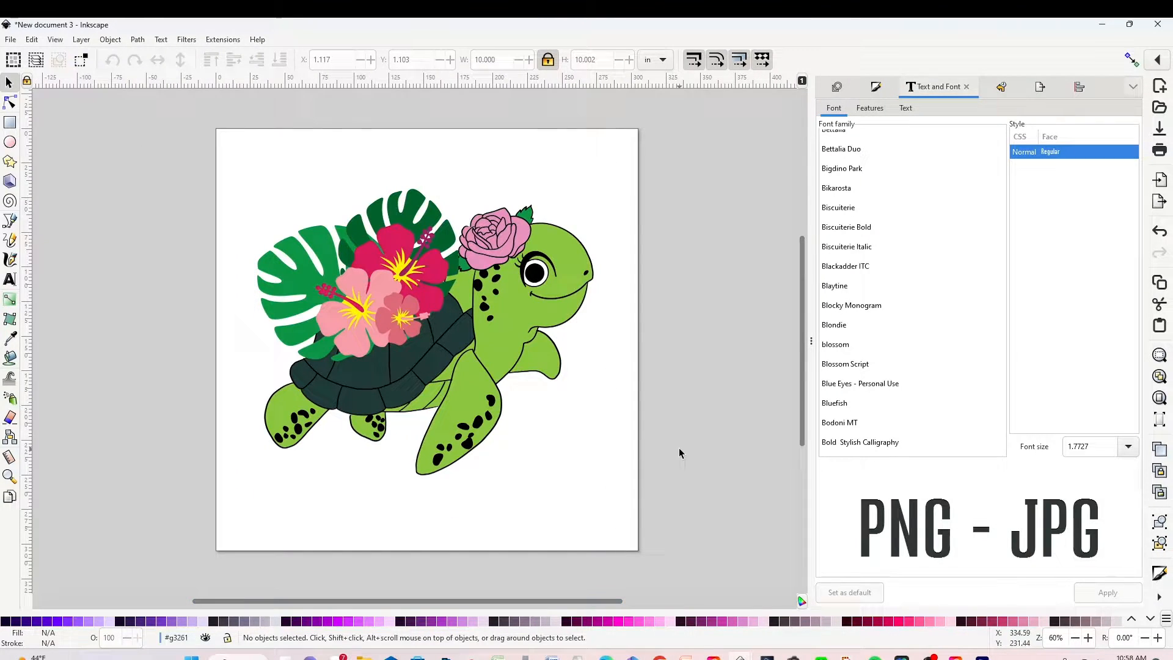
Drag the turtle image down, left, then back near the page centre.
{"action": "left_click", "coordinate": [494, 344]}
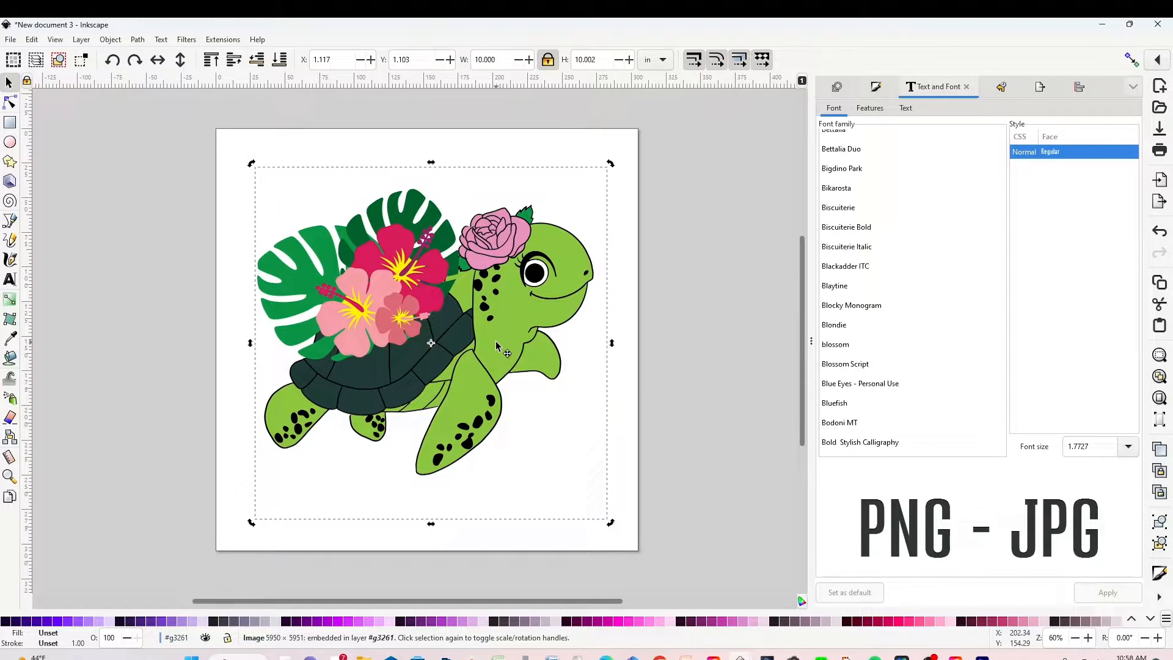
{"action": "left_click_drag", "start_coordinate": [494, 344], "coordinate": [509, 403]}
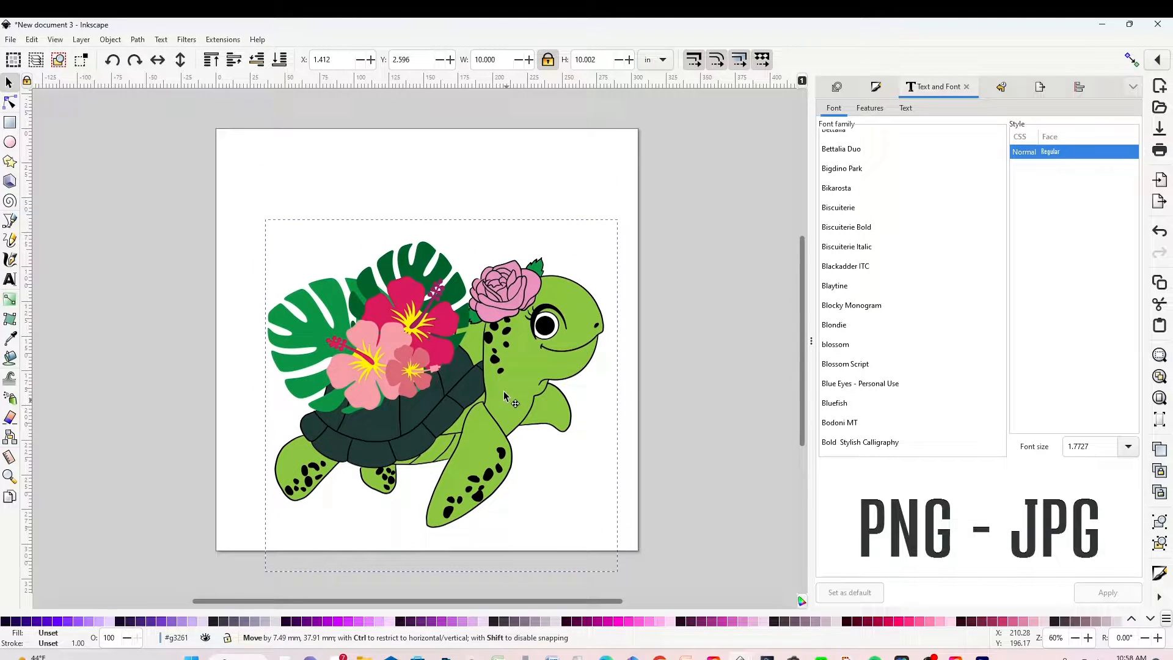
{"action": "left_click_drag", "start_coordinate": [509, 396], "coordinate": [366, 352]}
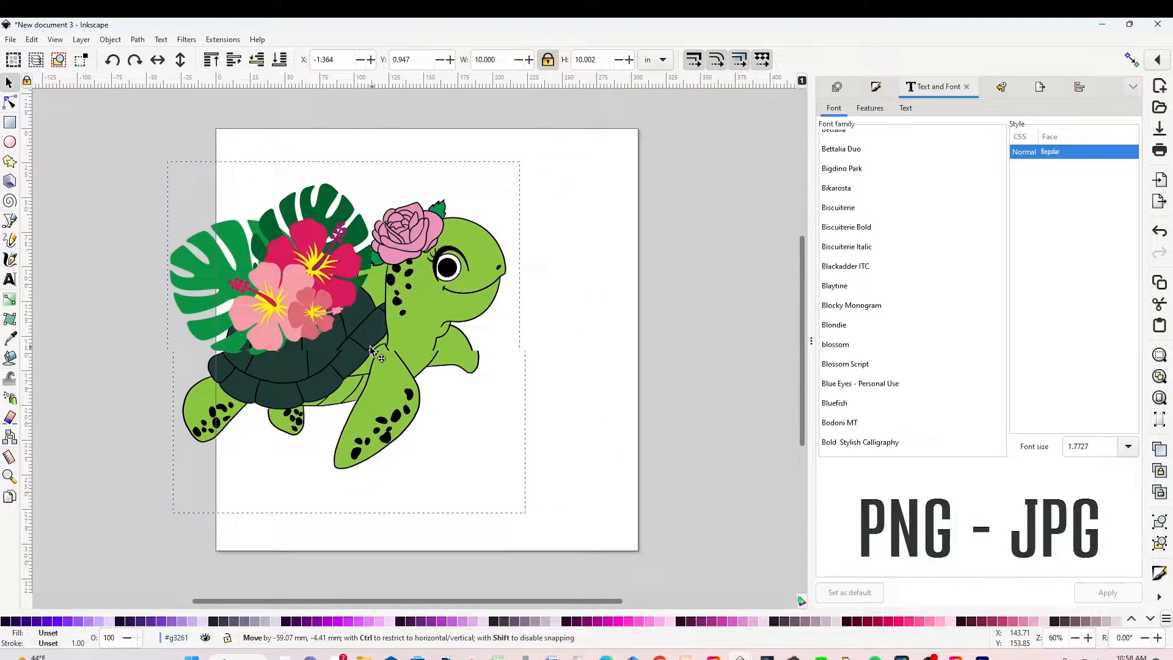
{"action": "left_click_drag", "start_coordinate": [370, 352], "coordinate": [501, 332]}
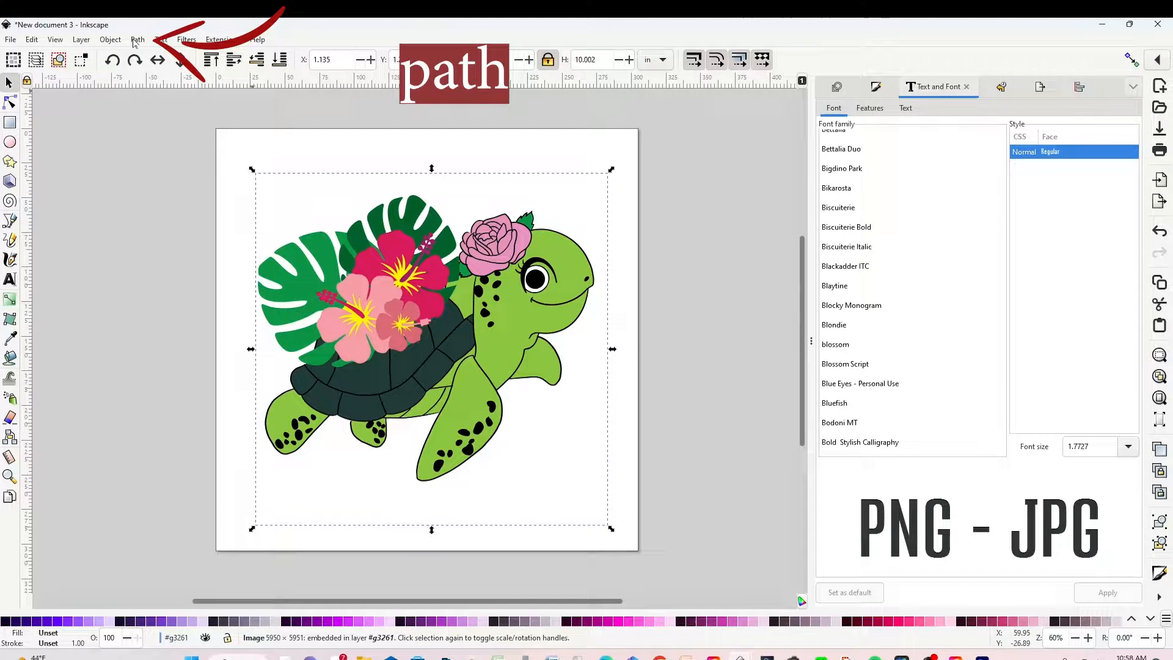
Trace the turtle with Single scan brightness cutoff into a black-and-white copy.
{"action": "left_click", "coordinate": [137, 39]}
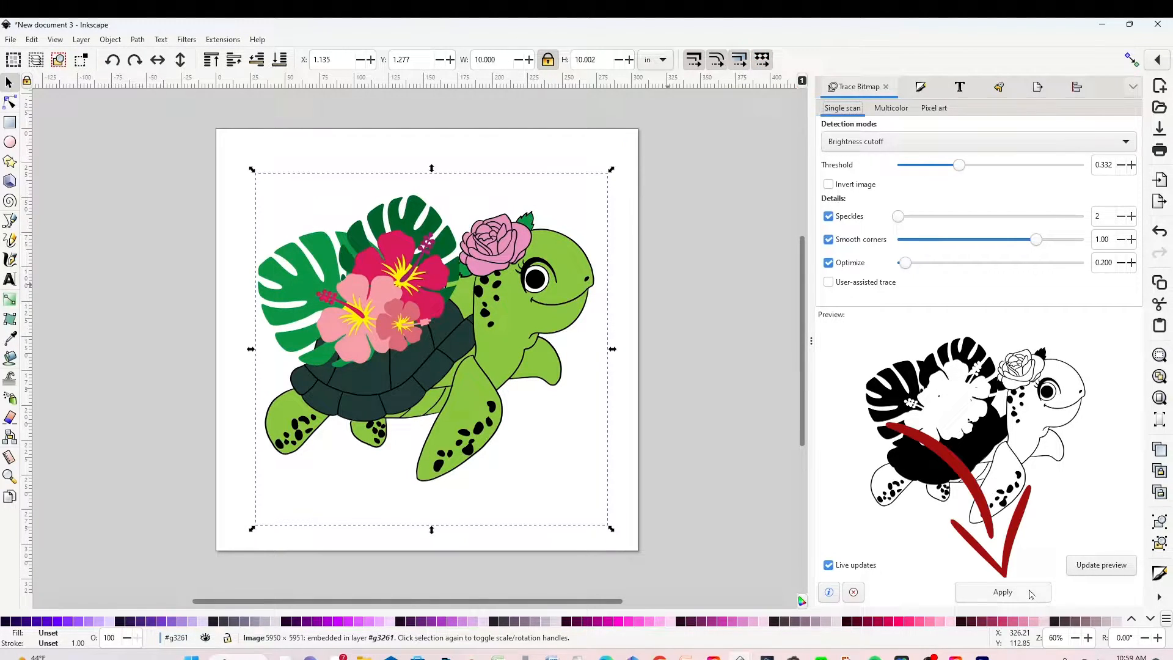
{"action": "left_click", "coordinate": [1002, 592]}
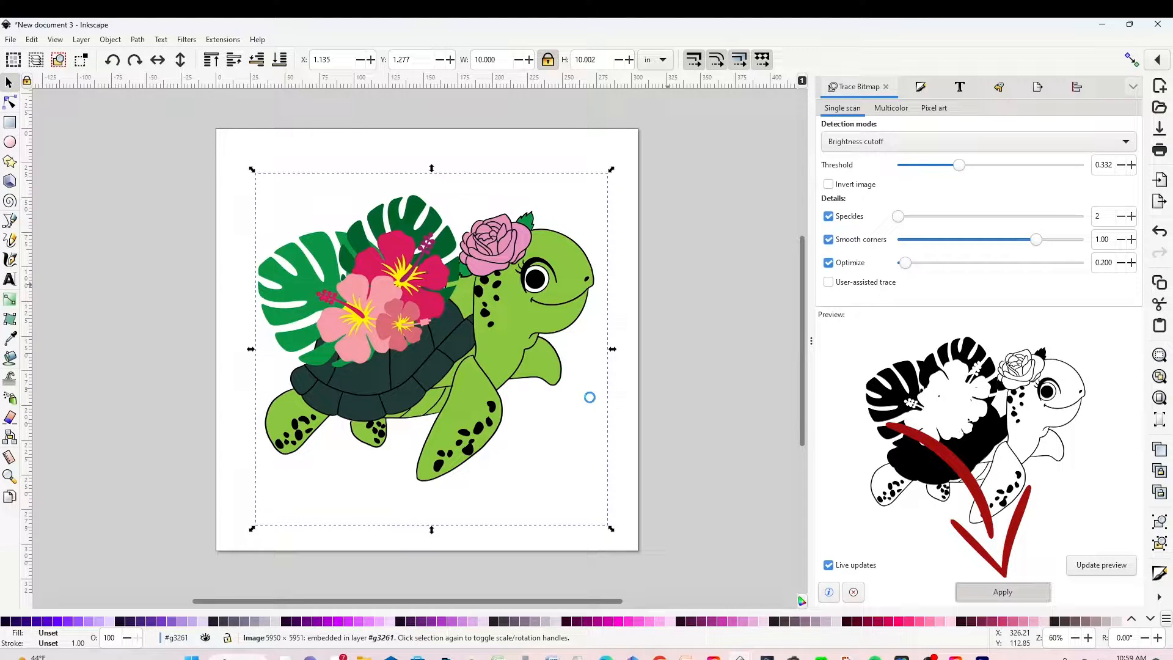
{"action": "left_click", "coordinate": [1001, 590]}
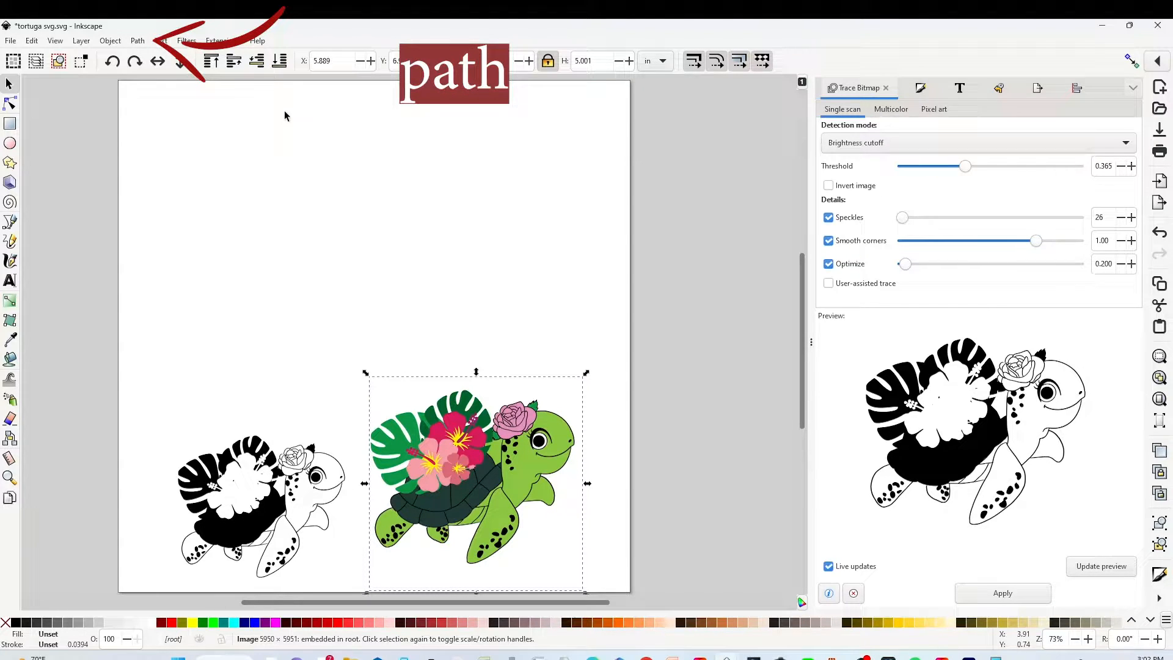
Switch Trace Bitmap to the Multicolor tab with Colors detection mode.
{"action": "left_click", "coordinate": [137, 40]}
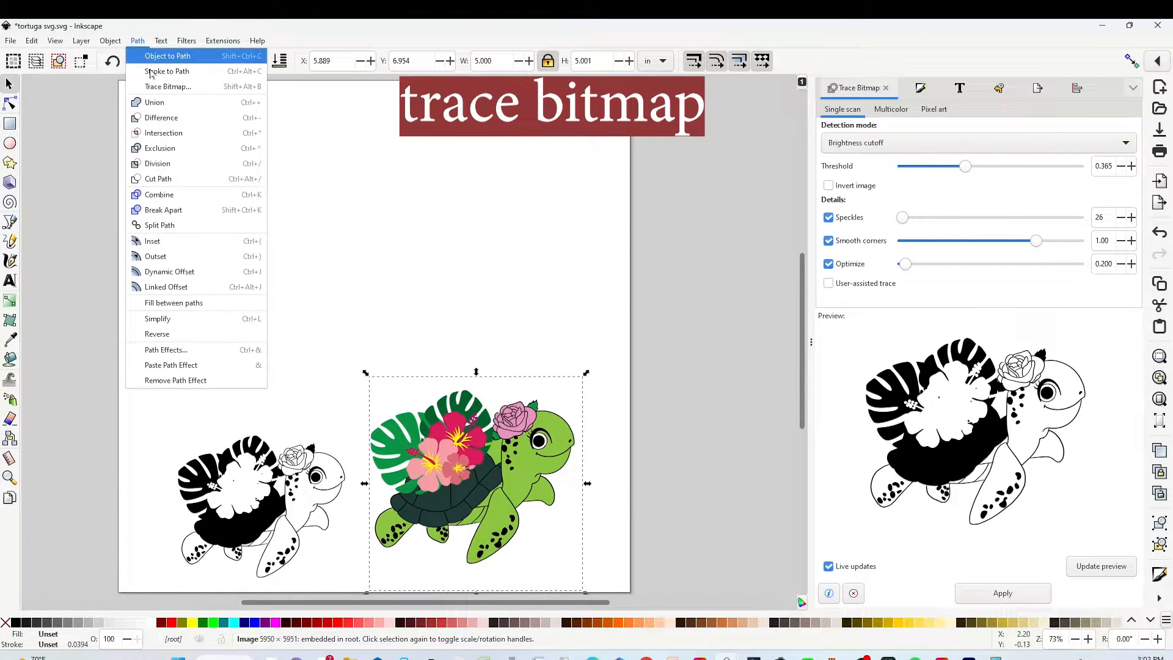
{"action": "left_click", "coordinate": [169, 92]}
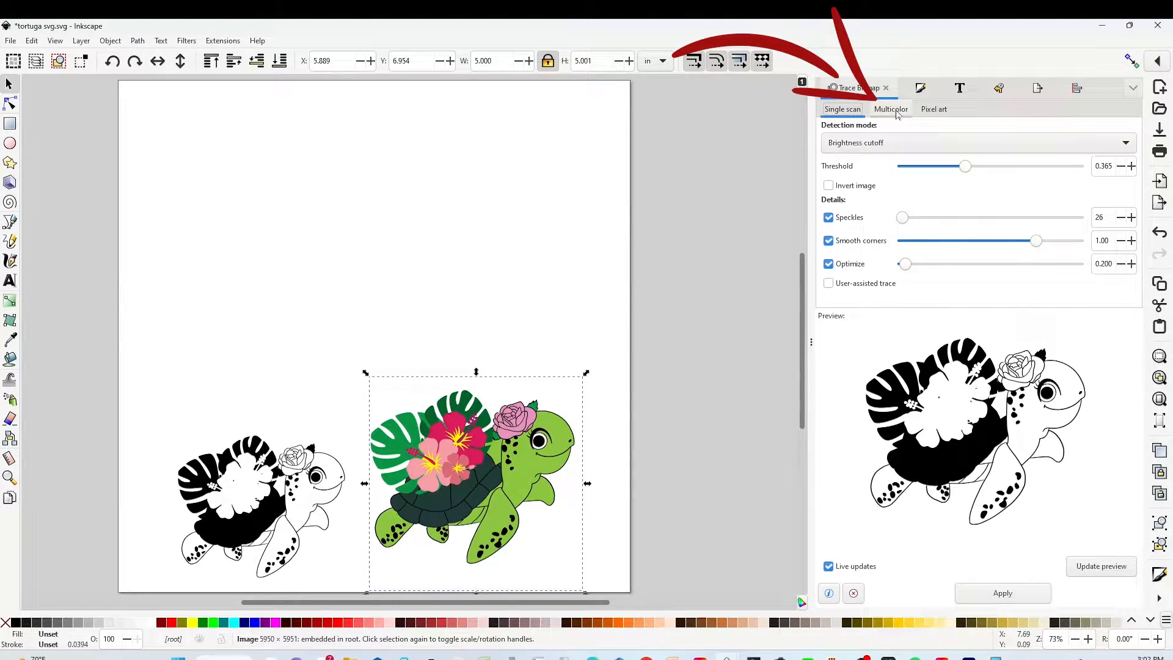
{"action": "left_click", "coordinate": [889, 109]}
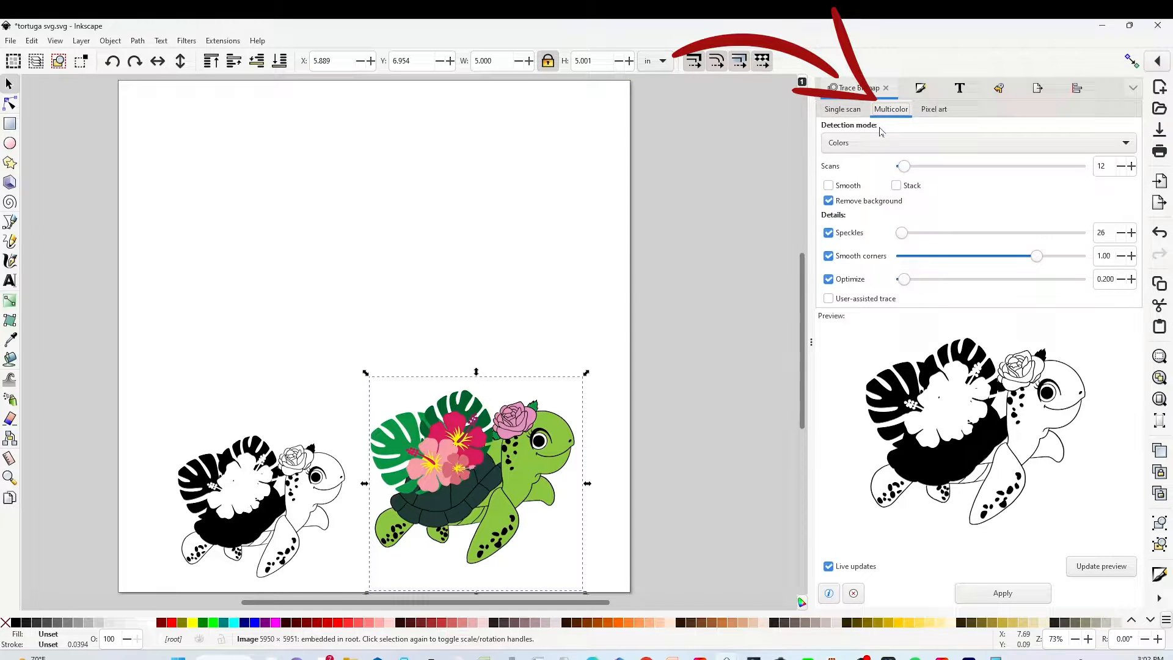
{"action": "left_click", "coordinate": [972, 143]}
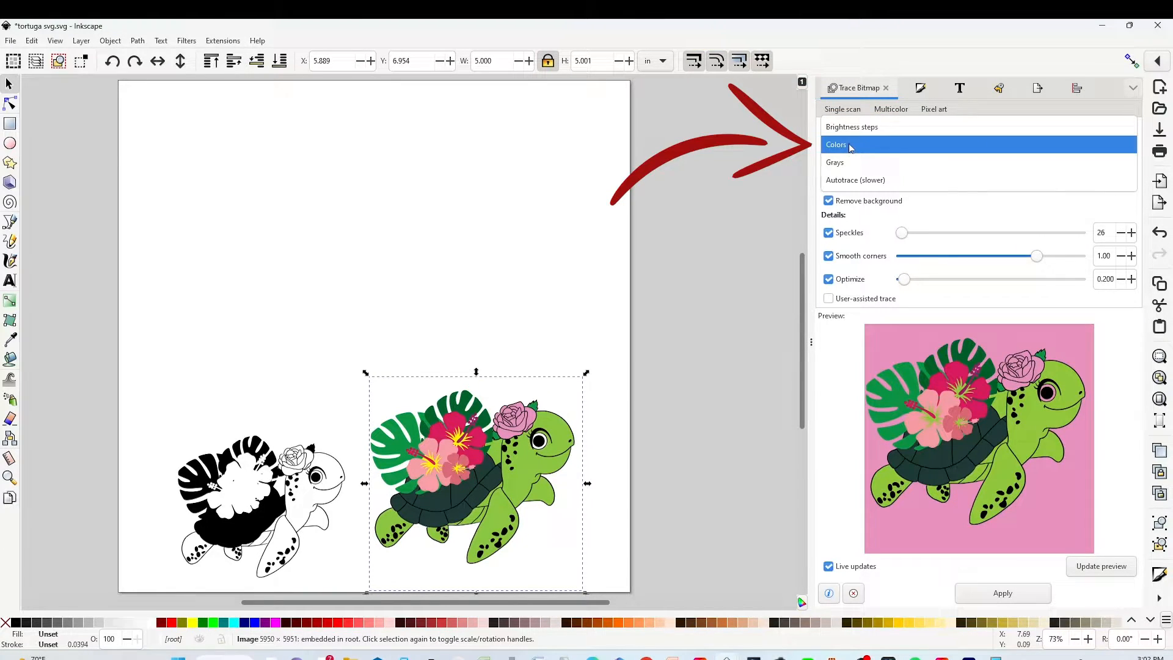
{"action": "left_click", "coordinate": [890, 109]}
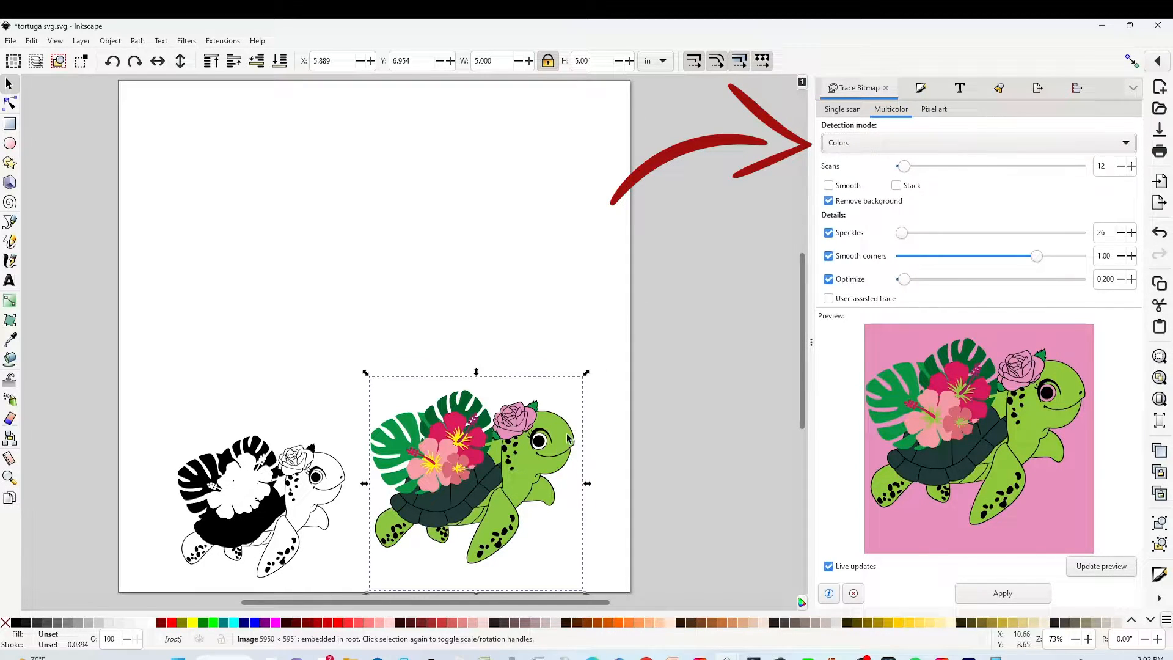
Set the multicolor trace to 12 scans and refresh the preview.
{"action": "left_click", "coordinate": [1113, 165]}
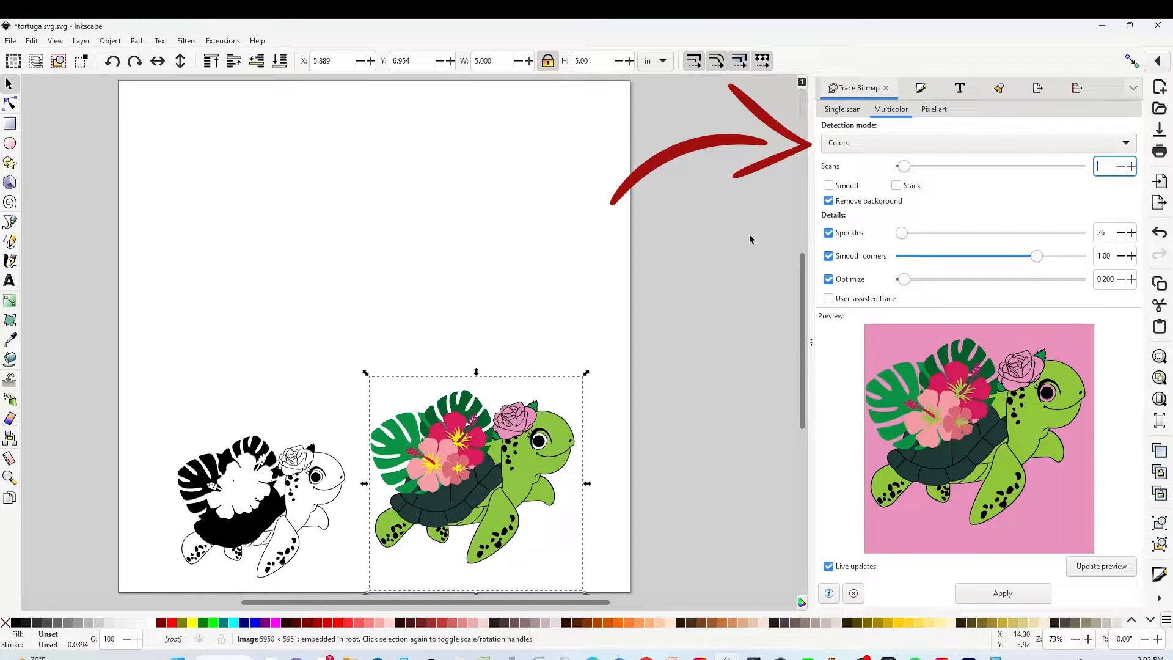
{"action": "mouse_move", "coordinate": [580, 310]}
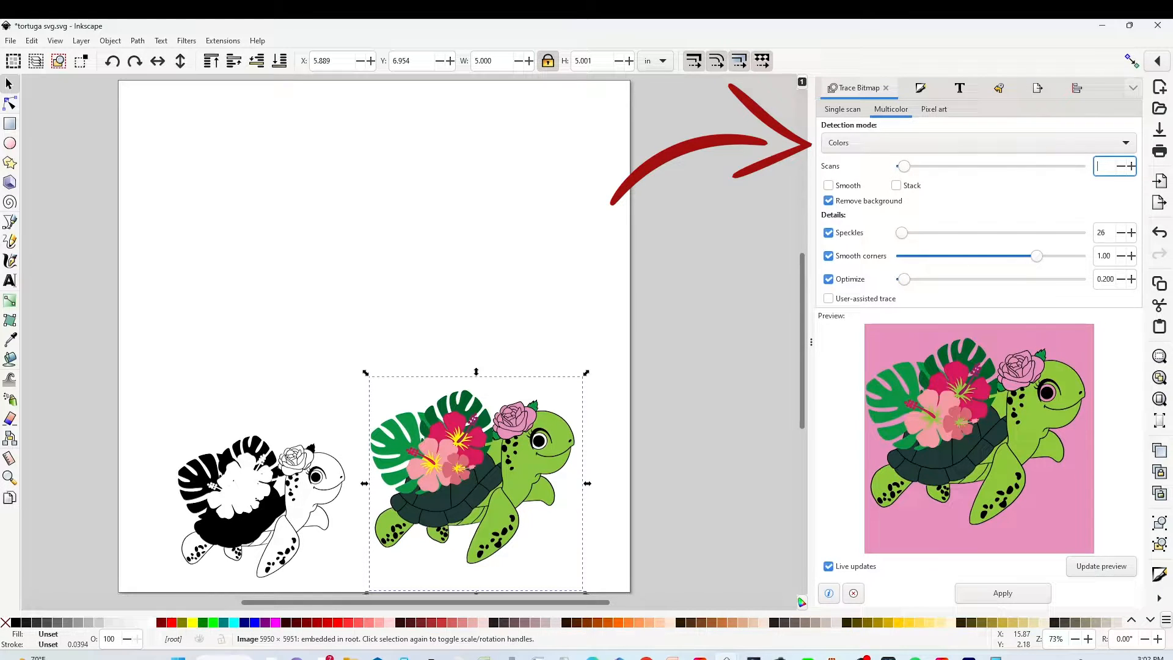
{"action": "type", "text": "12"}
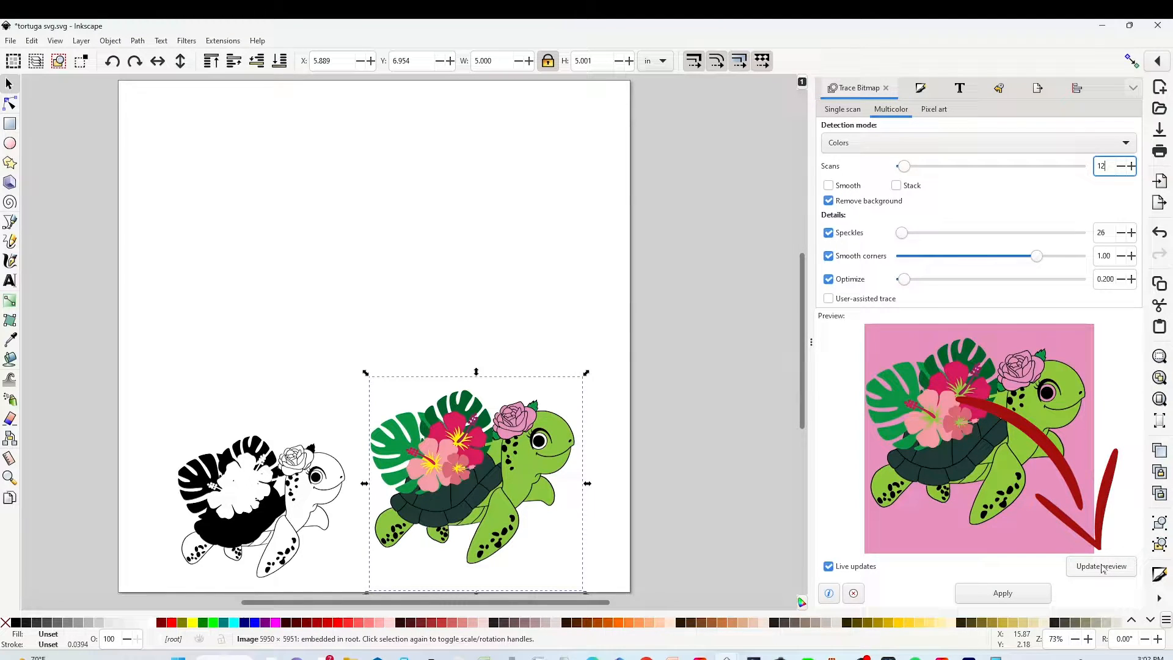
{"action": "left_click", "coordinate": [1100, 566]}
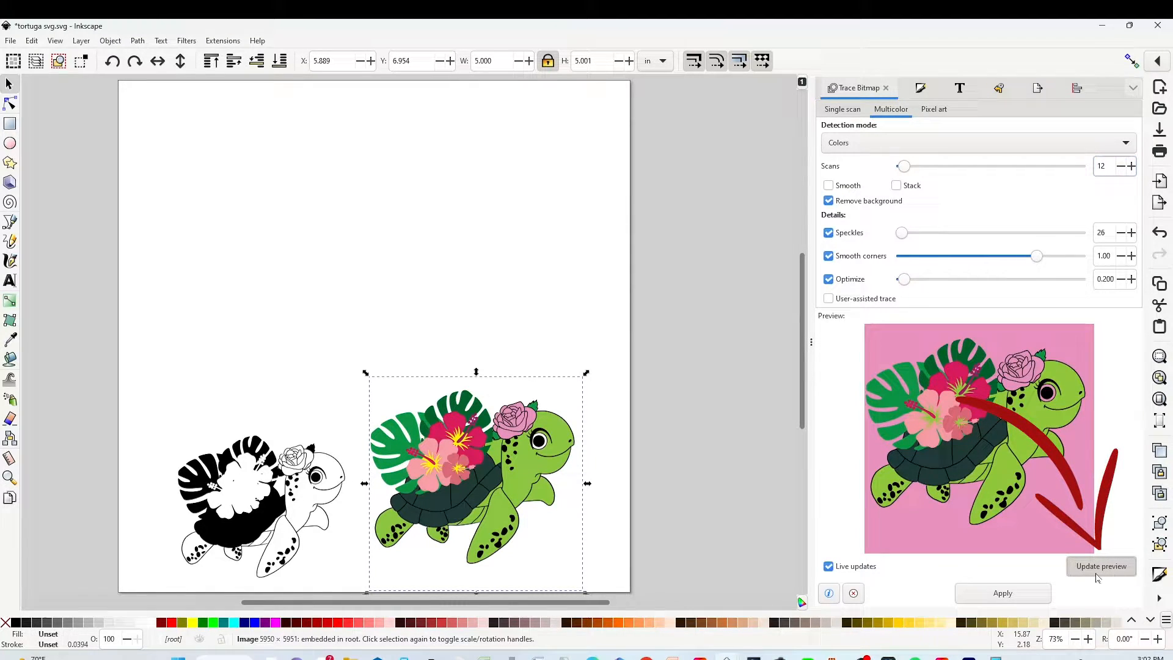
{"action": "left_click", "coordinate": [1100, 565]}
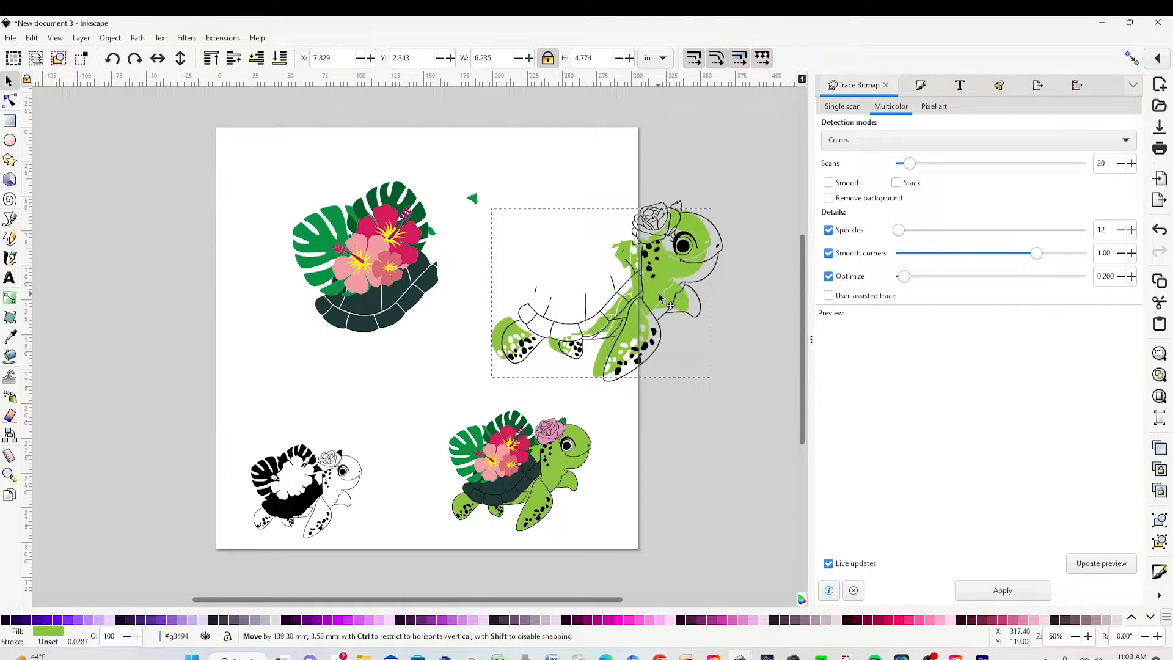
Drag the green body layer back onto the traced turtle.
{"action": "left_click_drag", "start_coordinate": [606, 291], "coordinate": [617, 299]}
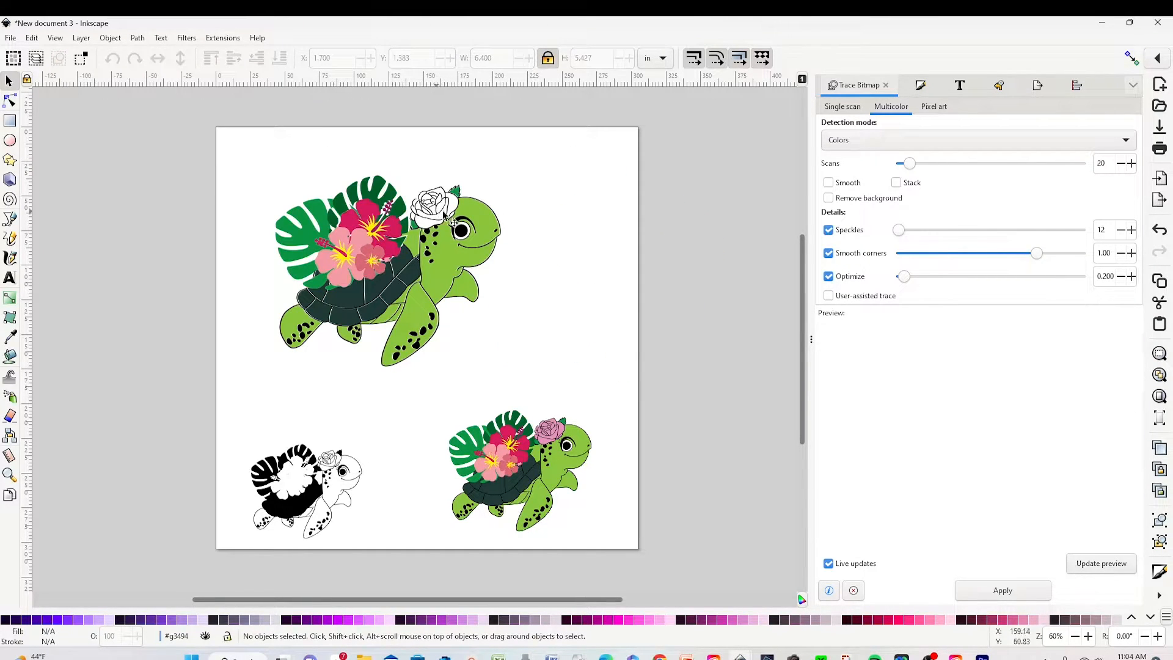
{"action": "mouse_move", "coordinate": [214, 241]}
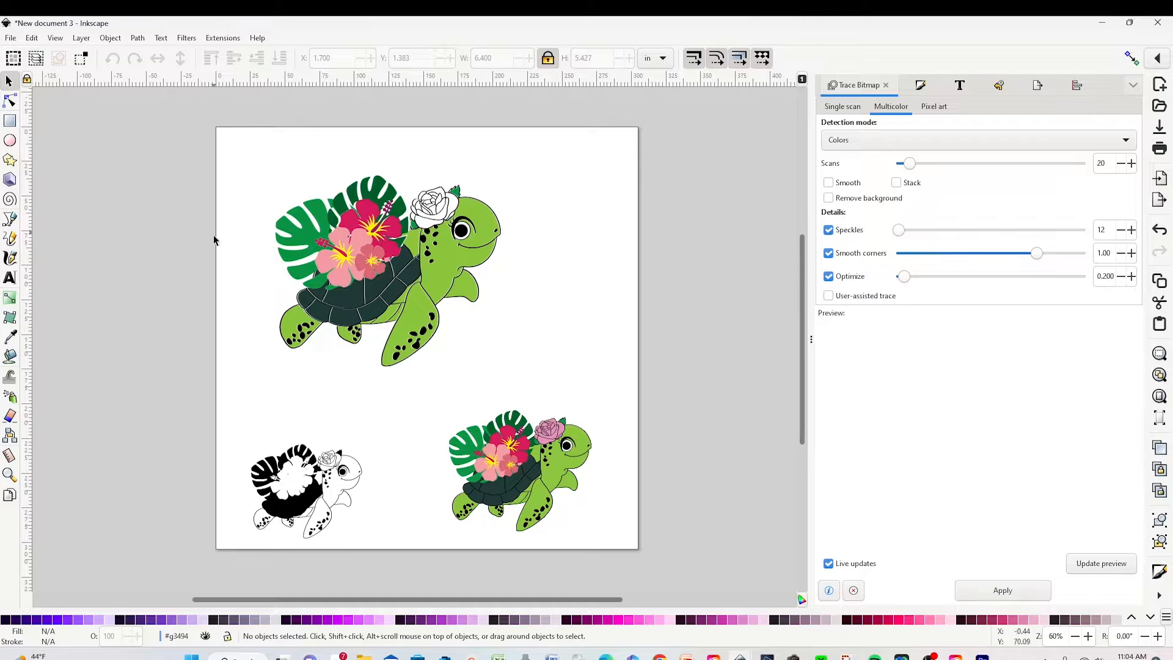
{"action": "mouse_move", "coordinate": [495, 270]}
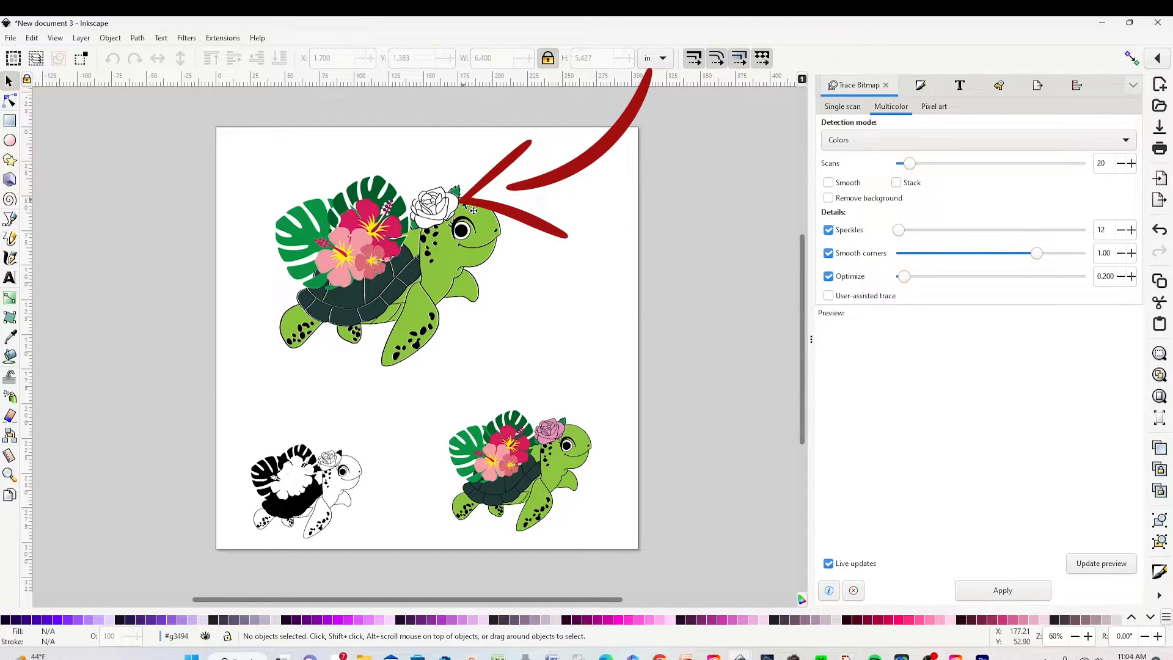
Zoom on the white rose and fill its petals with the Paint Bucket.
{"action": "left_click", "coordinate": [10, 475]}
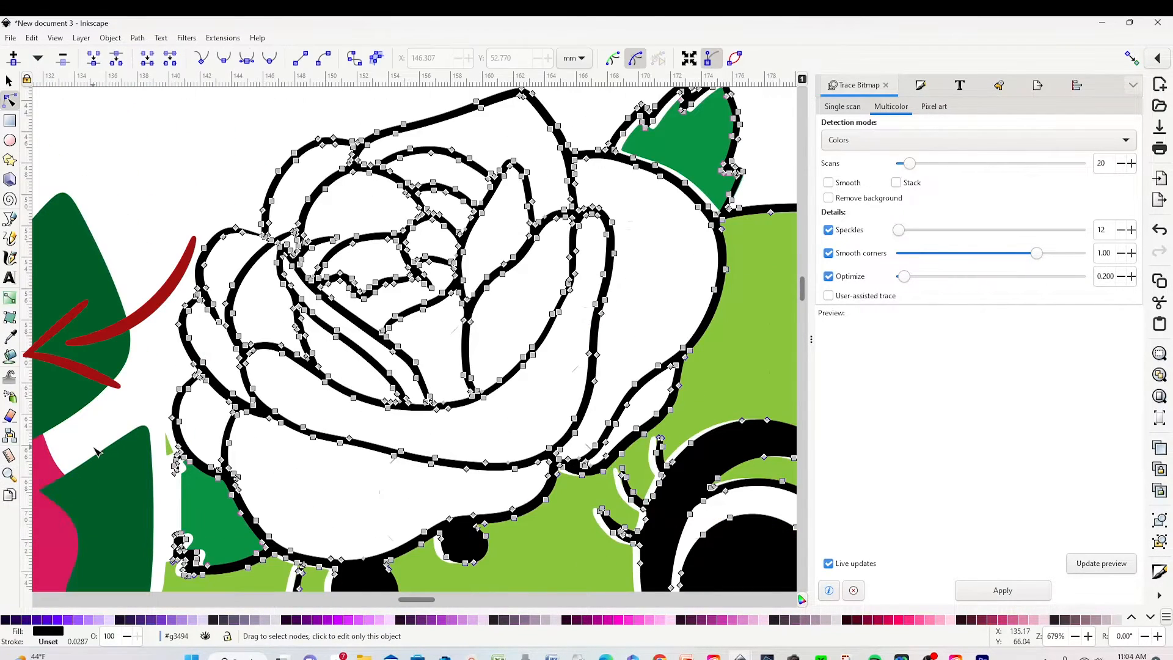
{"action": "left_click", "coordinate": [10, 360]}
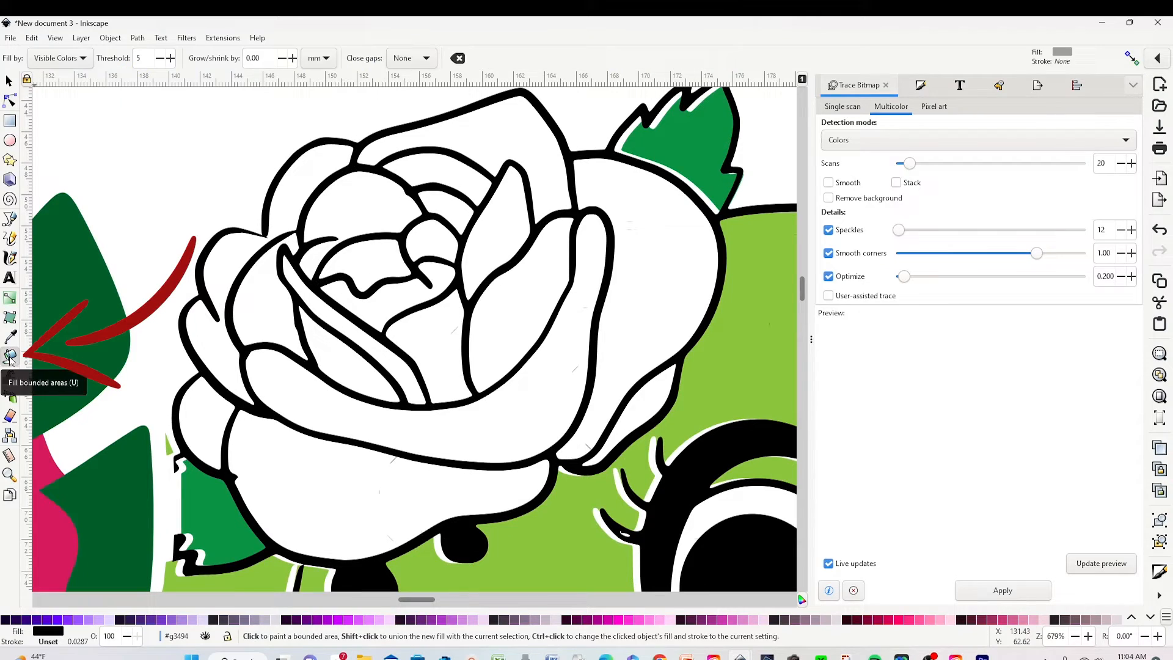
{"action": "mouse_move", "coordinate": [330, 491]}
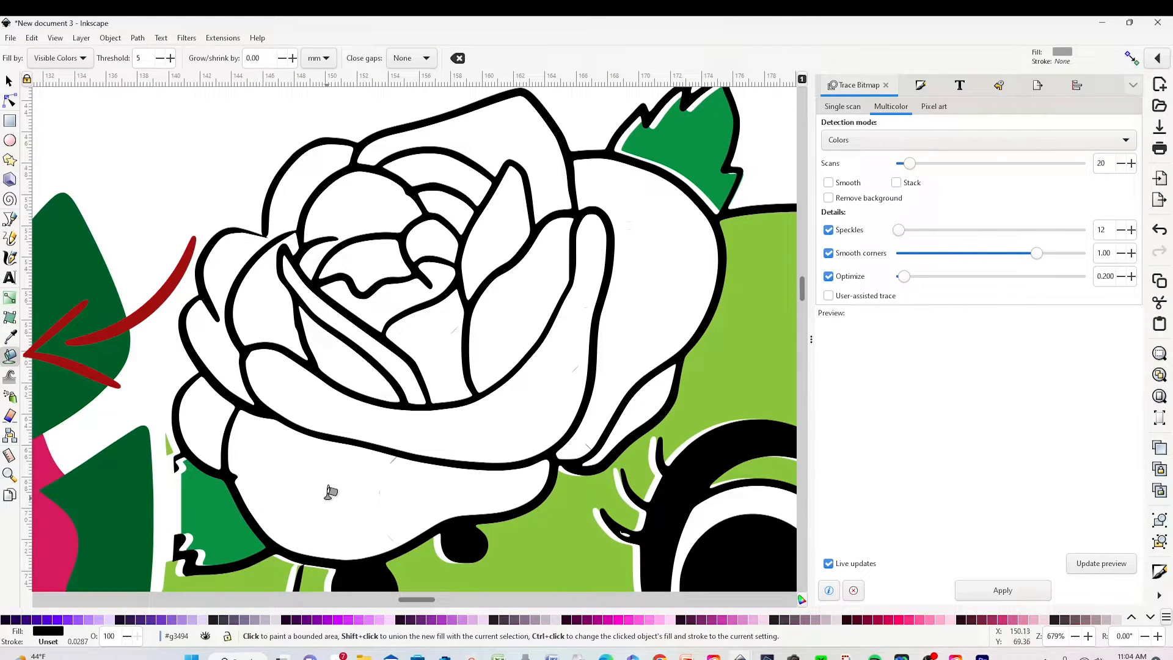
{"action": "left_click", "coordinate": [330, 491]}
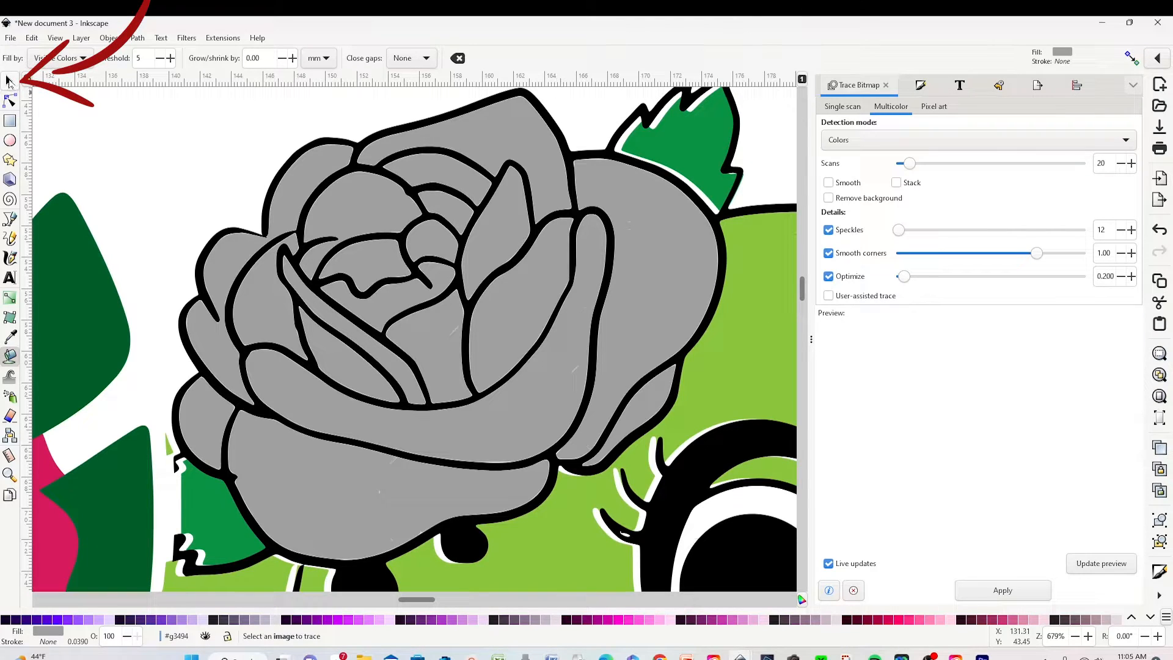
Group the grey rose fill pieces and colour them with a pink swatch.
{"action": "left_click", "coordinate": [11, 80]}
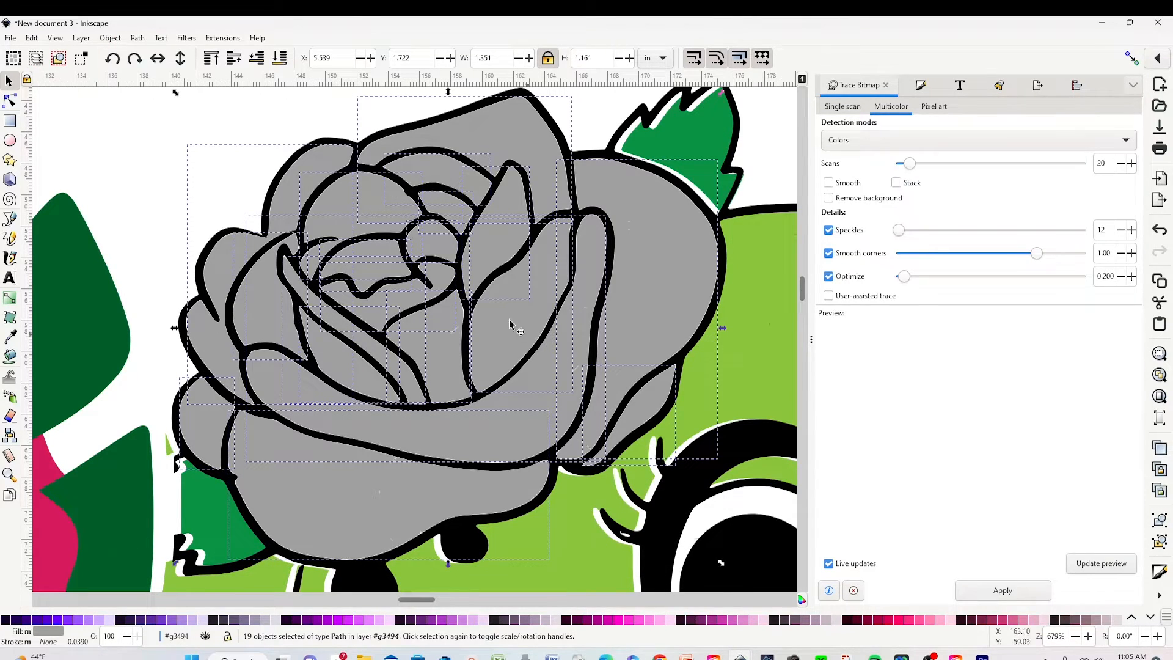
{"action": "right_click", "coordinate": [514, 325]}
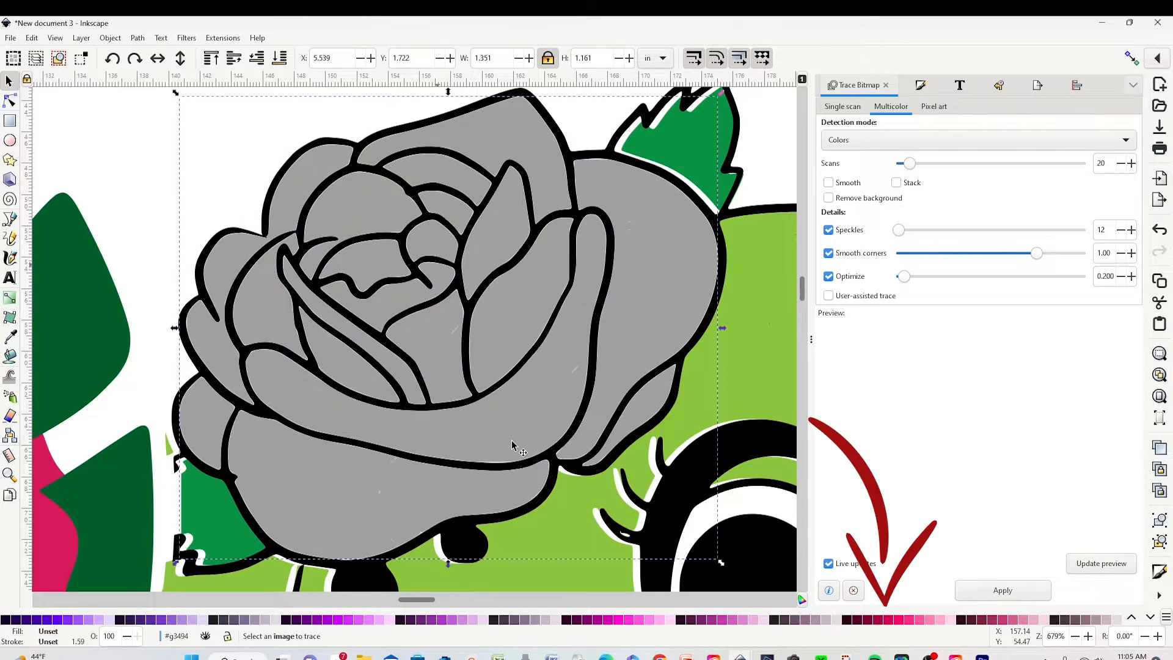
{"action": "mouse_move", "coordinate": [916, 631]}
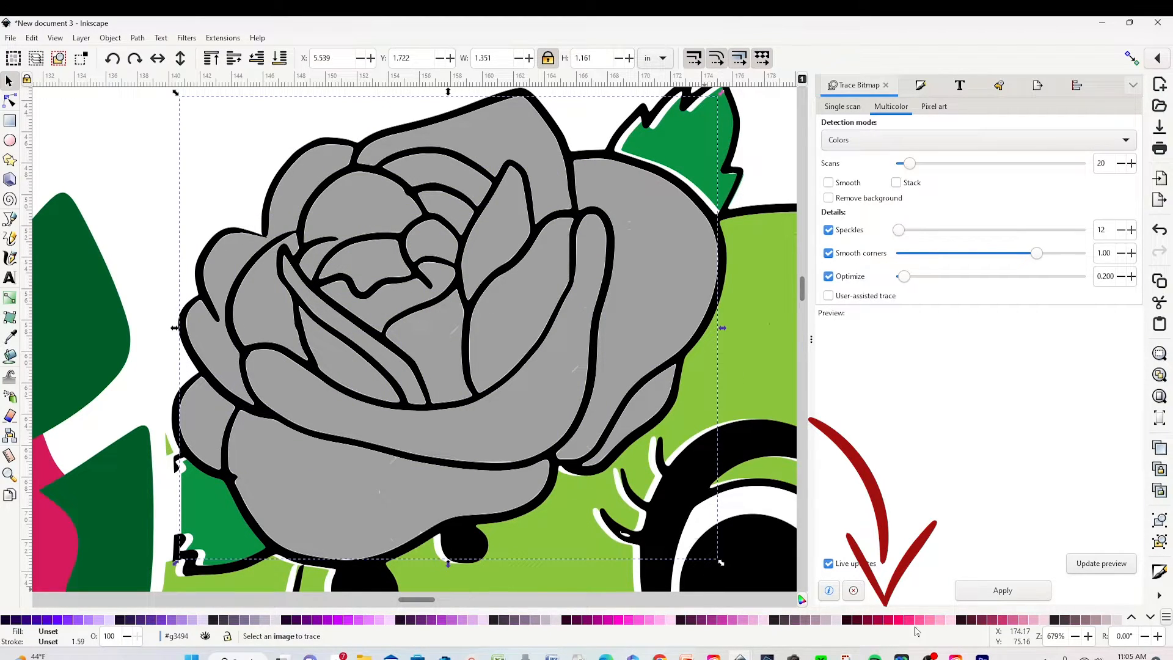
{"action": "left_click", "coordinate": [1002, 590]}
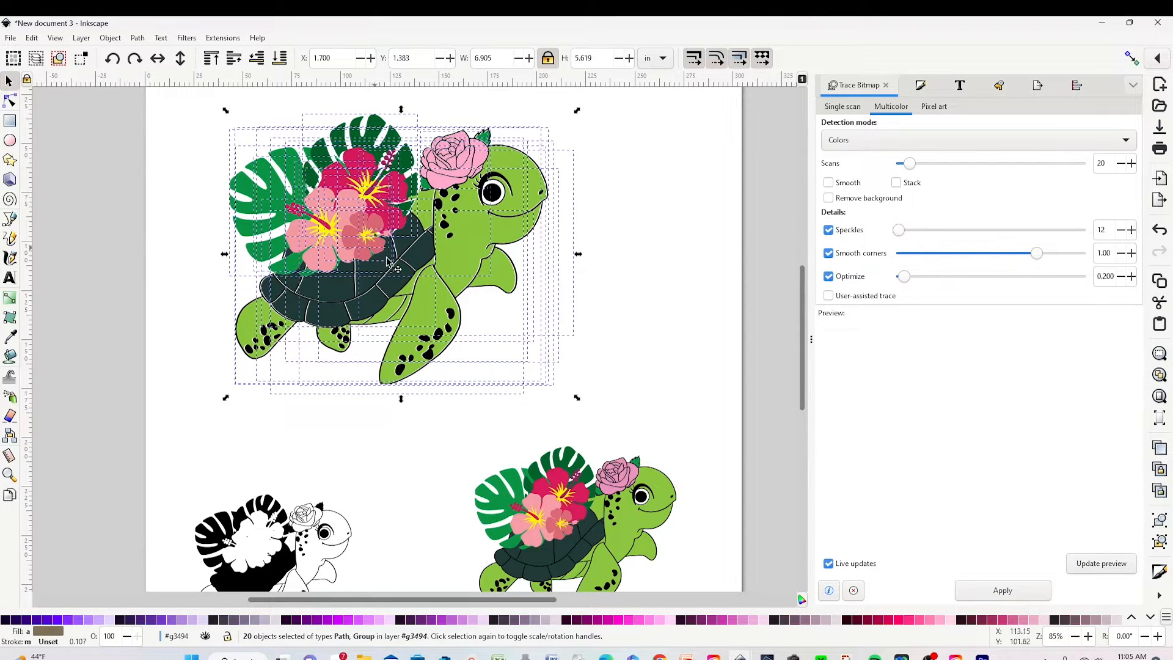
Select the black-and-white trace, then the original colour turtle for removal.
{"action": "left_click", "coordinate": [692, 321]}
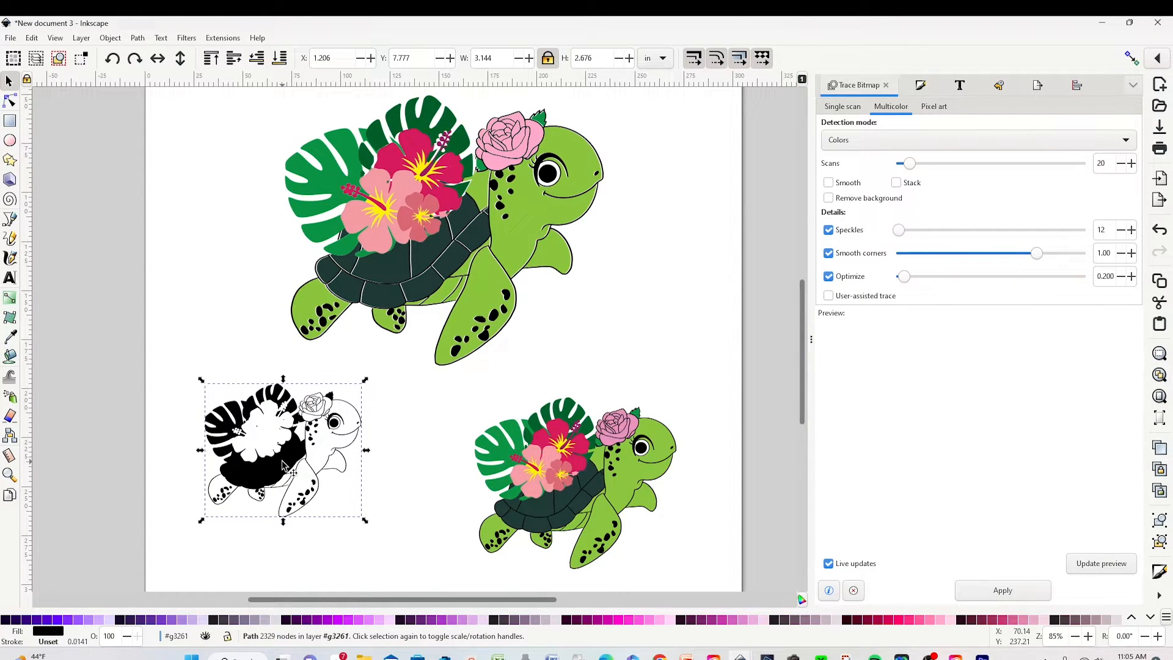
{"action": "left_click", "coordinate": [576, 483]}
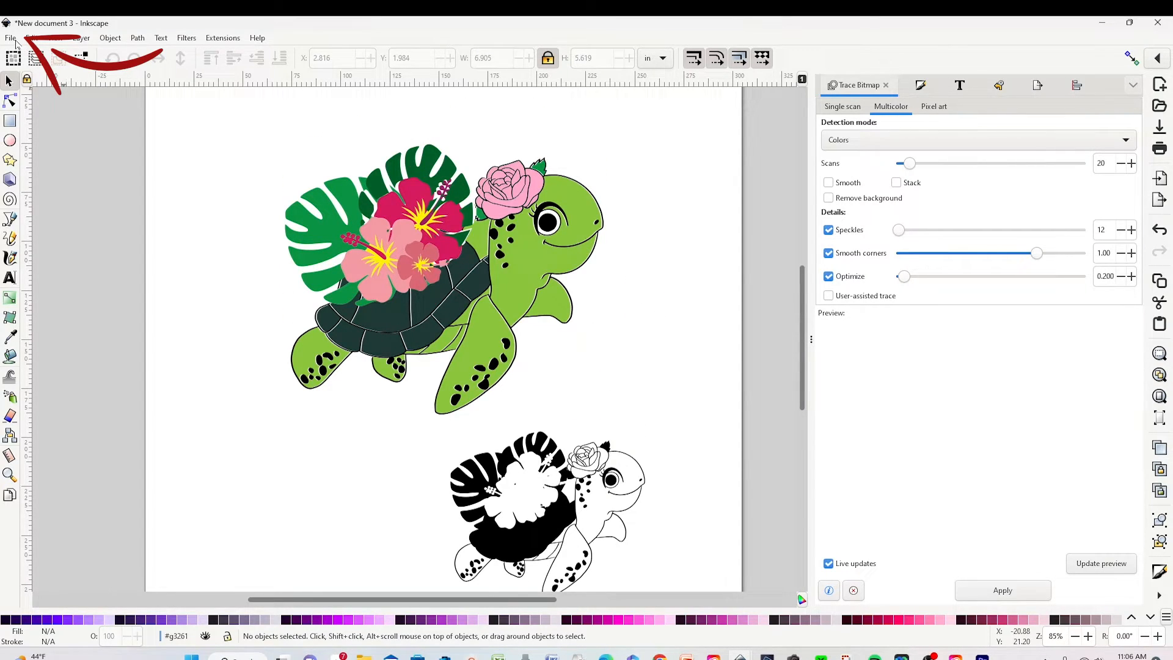
Save the two-turtle drawing as a Plain SVG file named 'tortuga svg.svg'.
{"action": "left_click", "coordinate": [10, 37]}
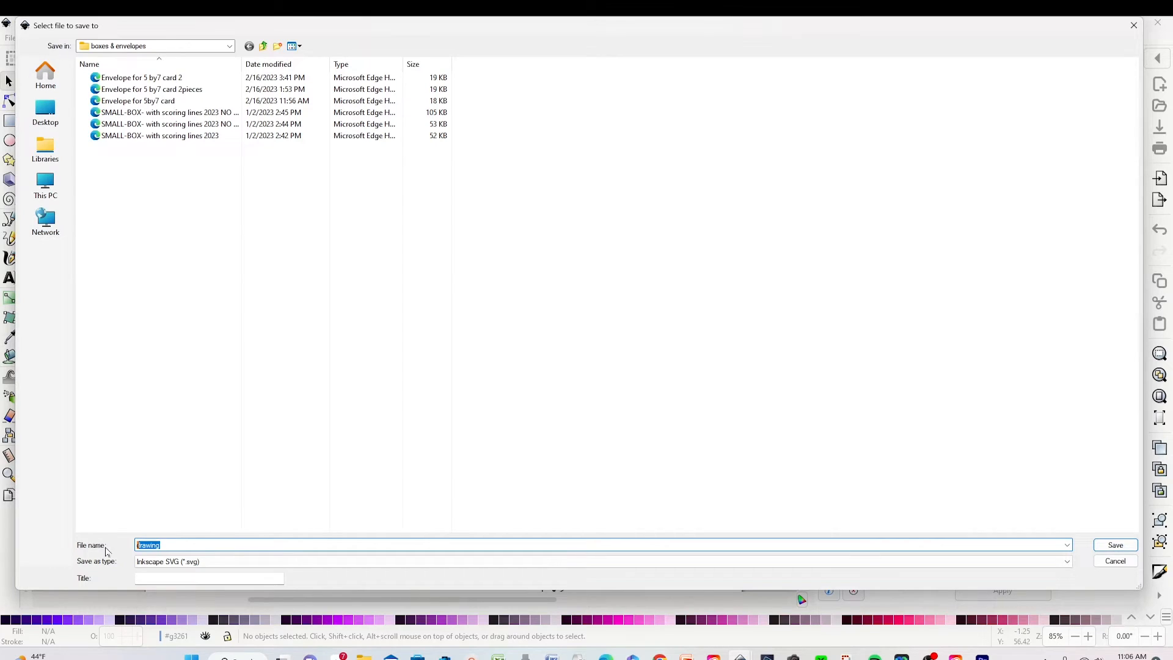
{"action": "type", "text": "tortuga.svg"}
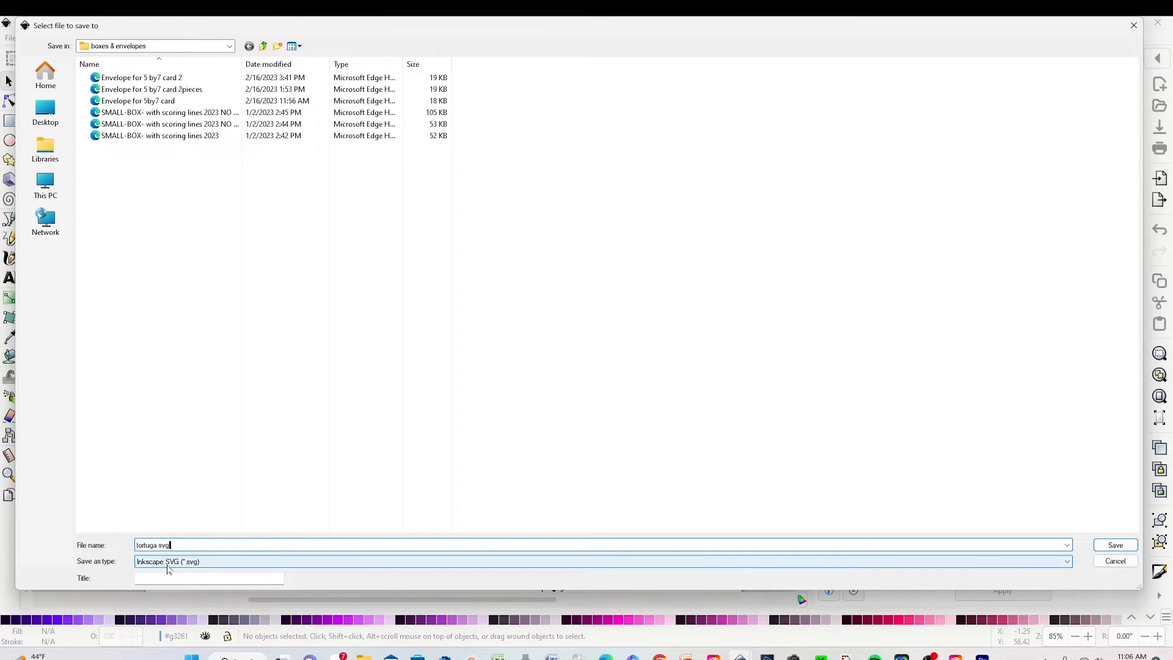
{"action": "left_click", "coordinate": [1066, 560]}
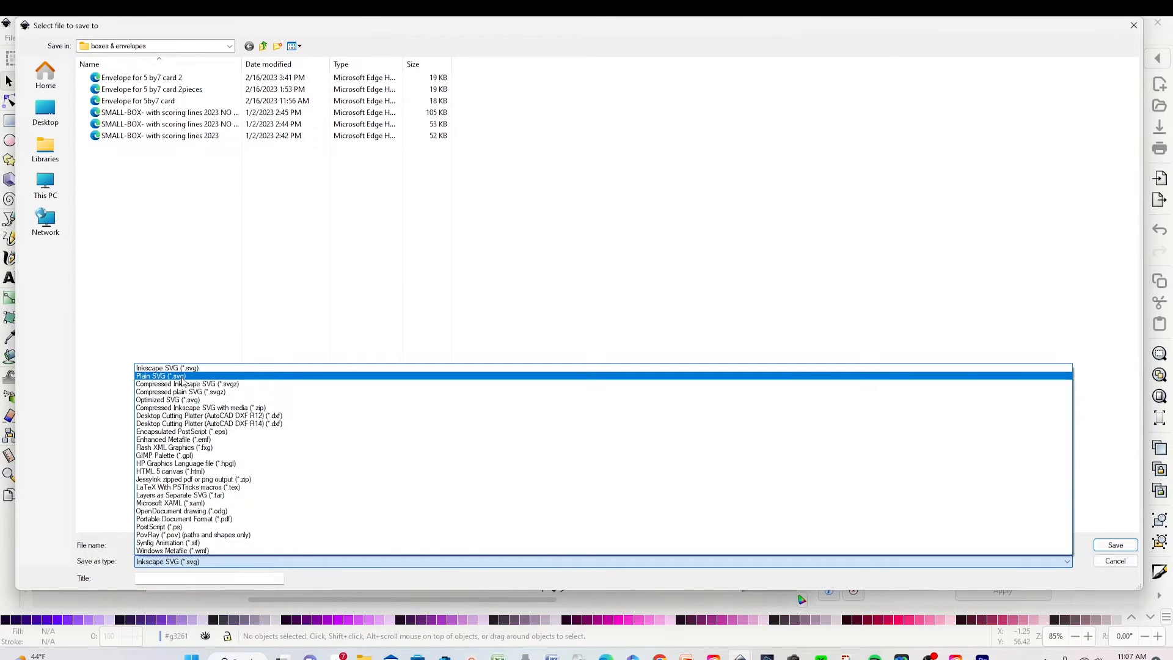
{"action": "left_click", "coordinate": [160, 376]}
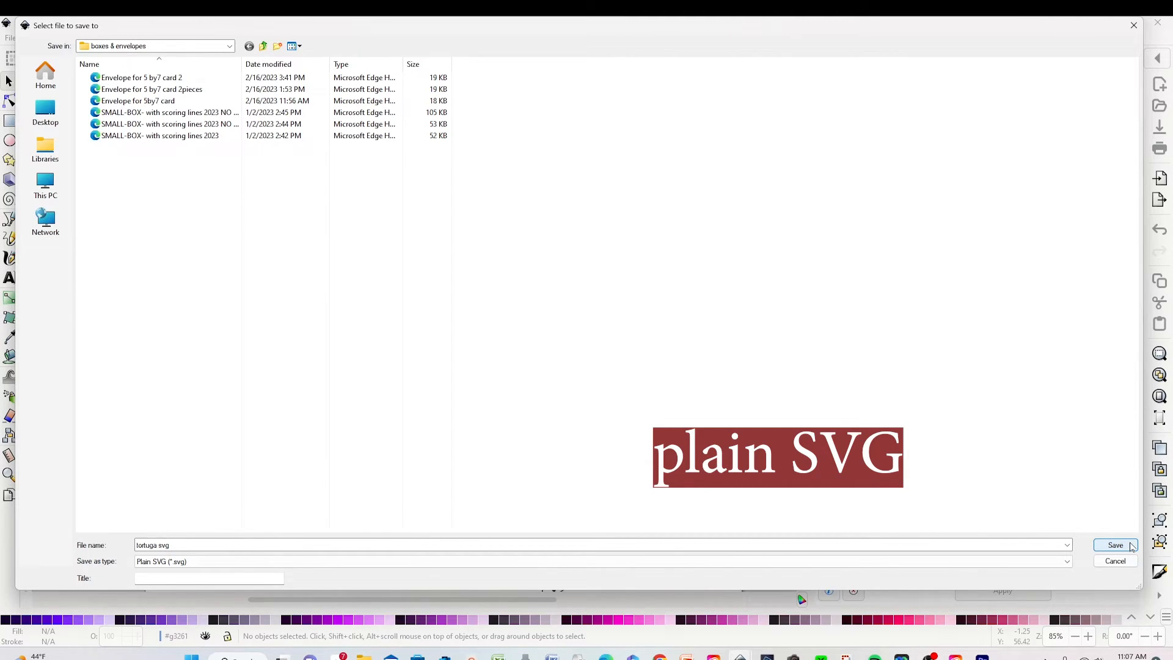
{"action": "left_click", "coordinate": [1114, 544]}
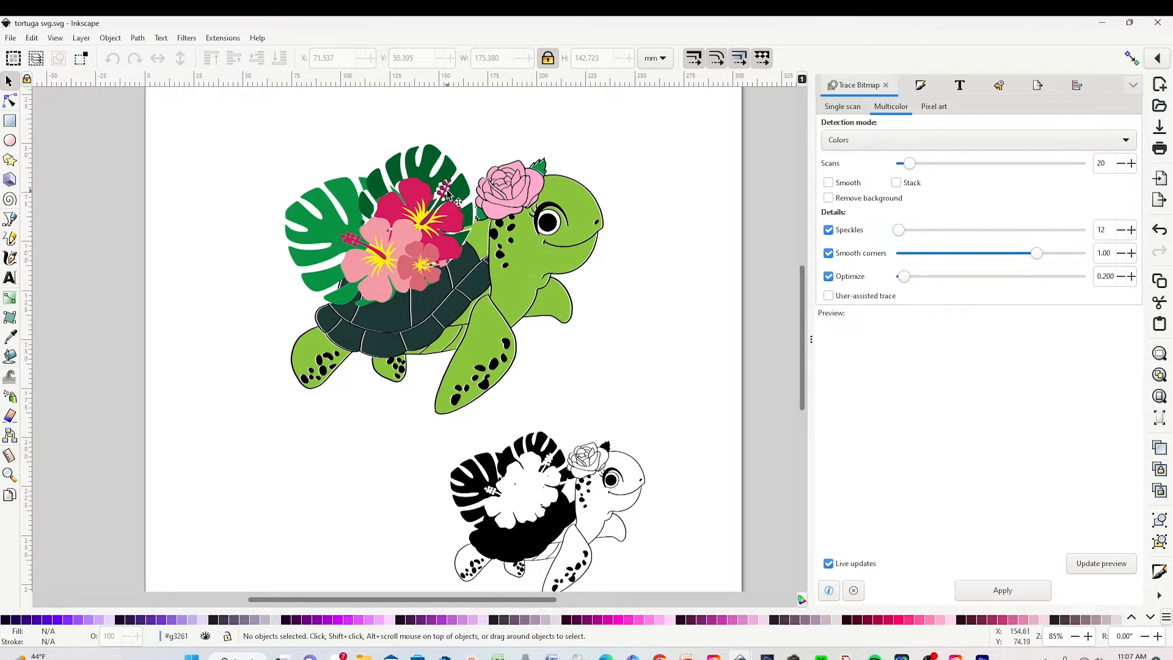
{"action": "right_click", "coordinate": [449, 299]}
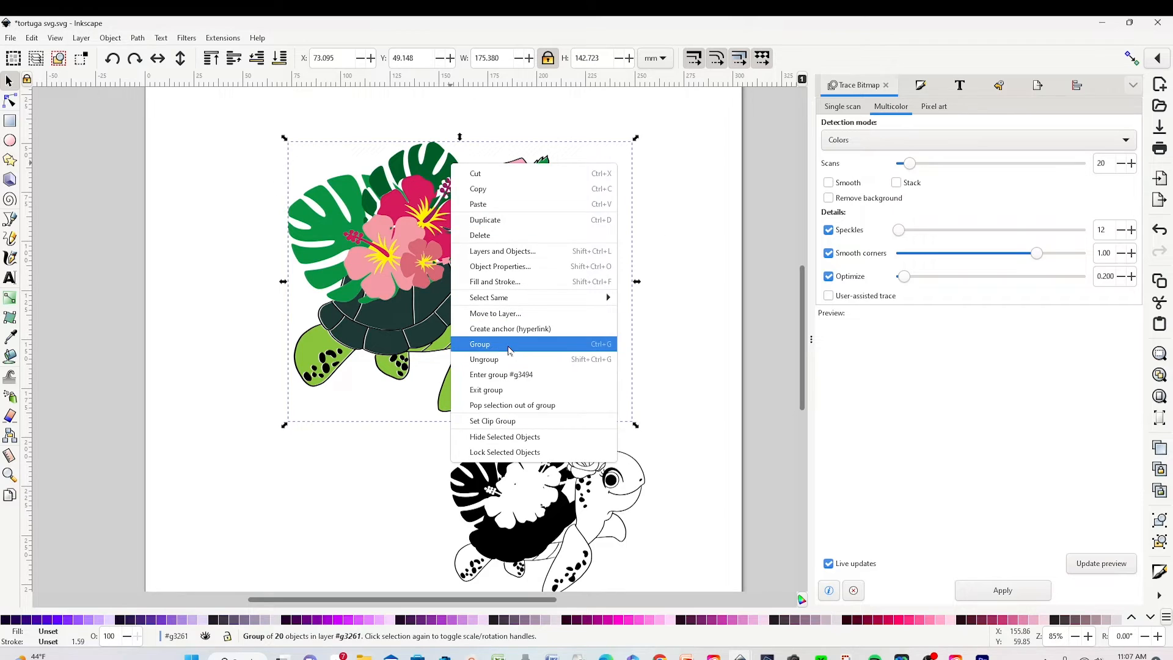